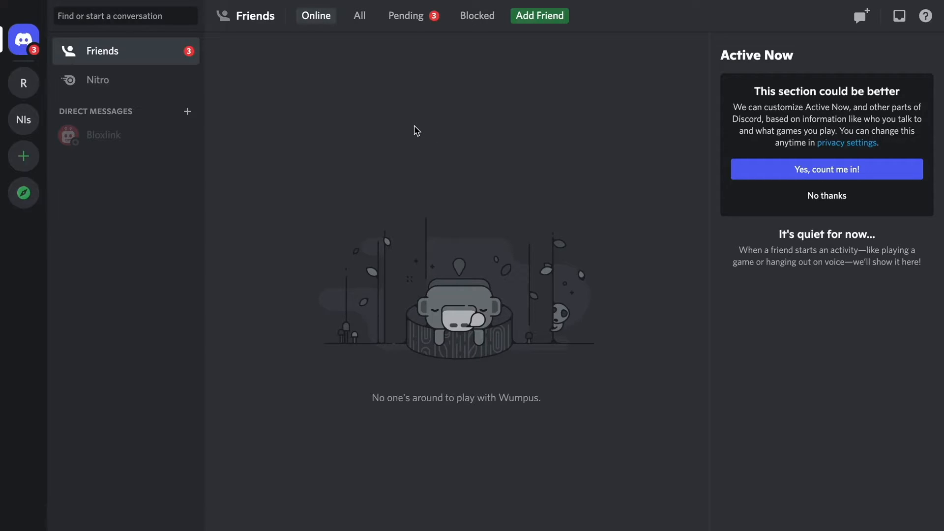
{"action": "mouse_move", "coordinate": [57, 6]}
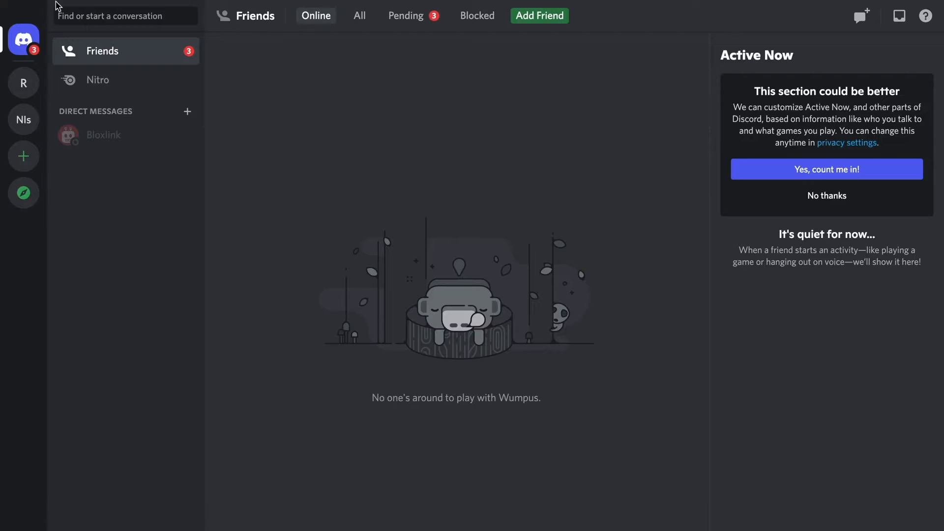
{"action": "mouse_move", "coordinate": [200, 191]}
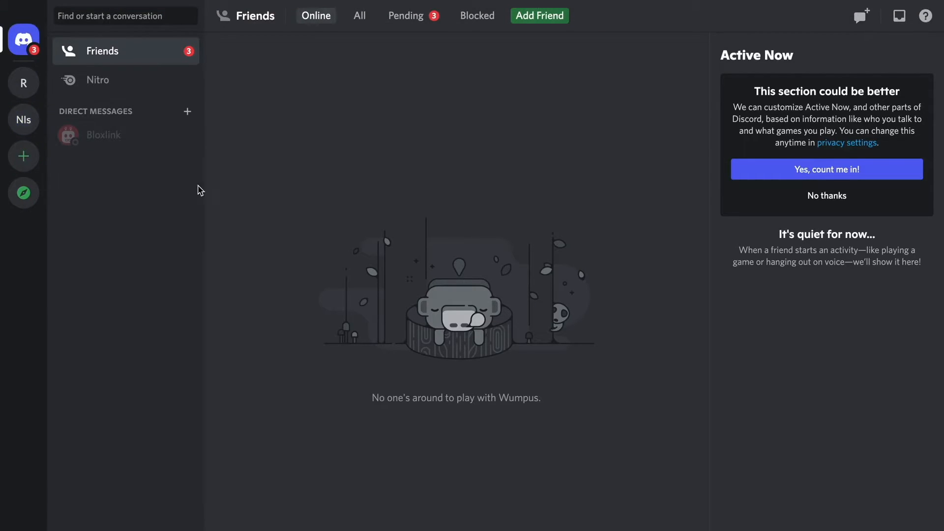
{"action": "mouse_move", "coordinate": [142, 179]}
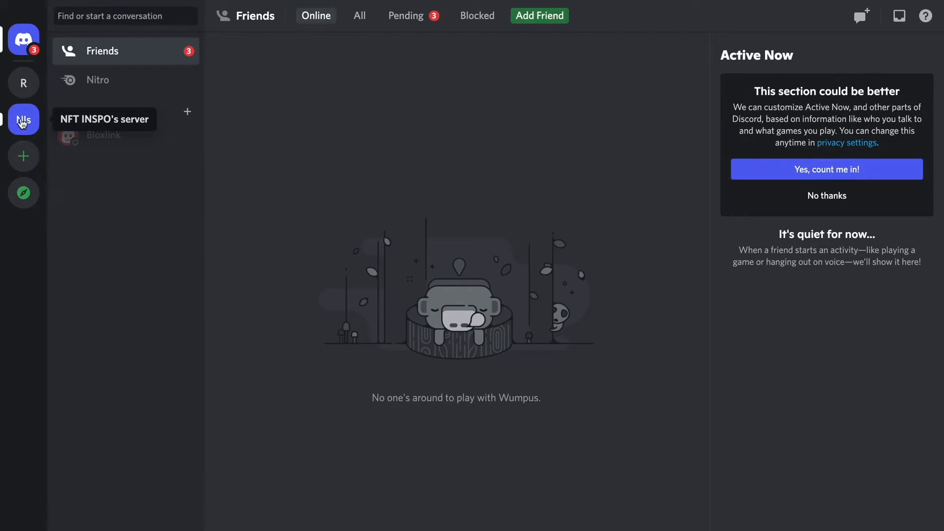
Switch from the Friends page to NFT INSPO's server, landing on its general channel
{"action": "left_click", "coordinate": [23, 119]}
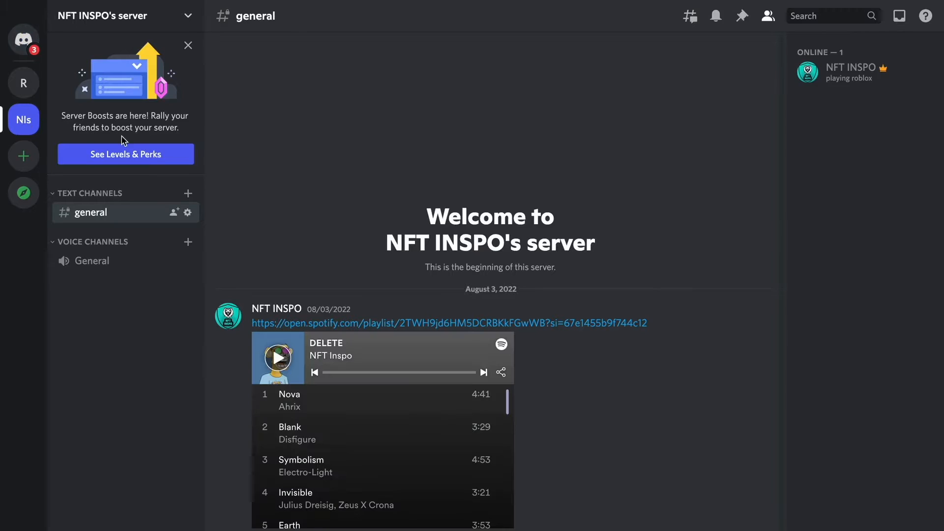
{"action": "mouse_move", "coordinate": [278, 172]}
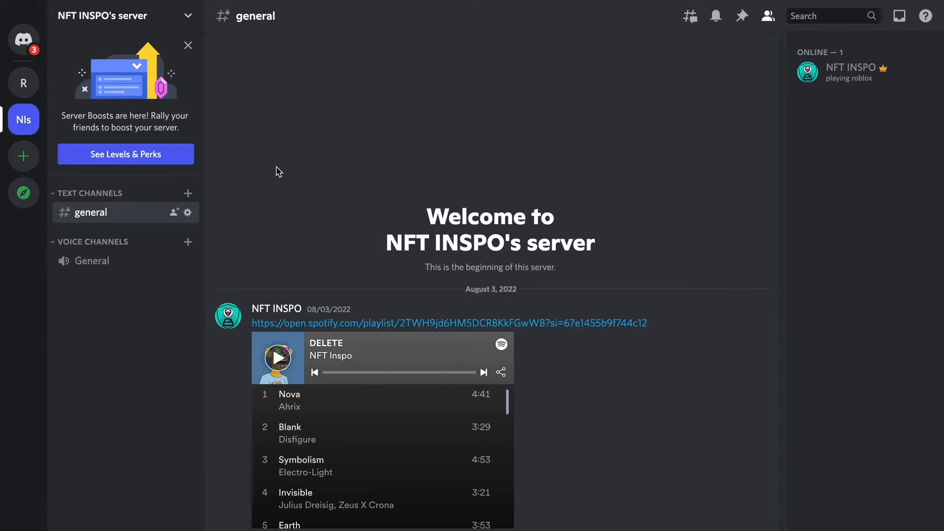
{"action": "mouse_move", "coordinate": [23, 119]}
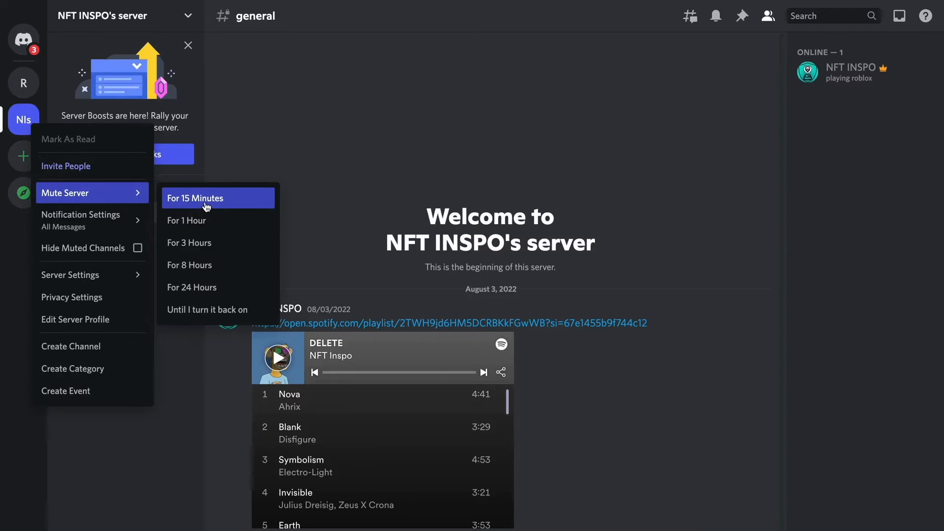
{"action": "mouse_move", "coordinate": [215, 218]}
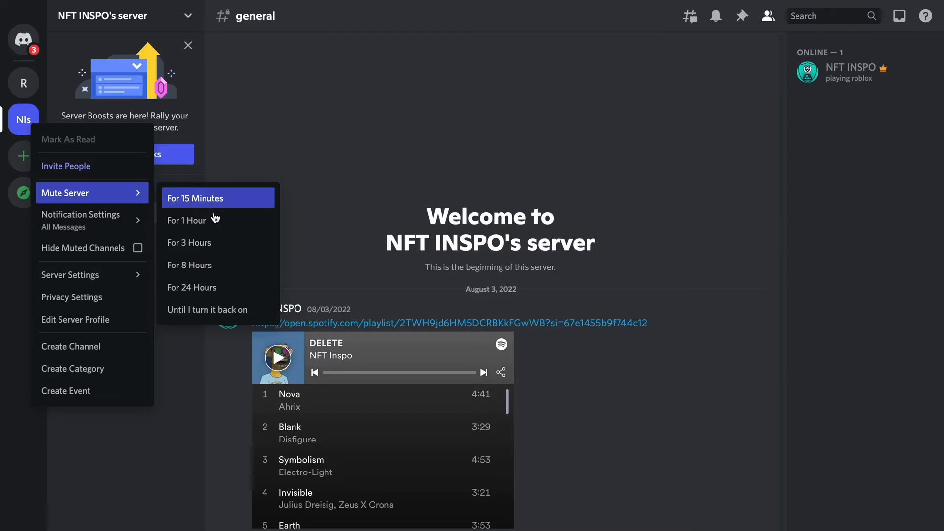
{"action": "mouse_move", "coordinate": [218, 242]}
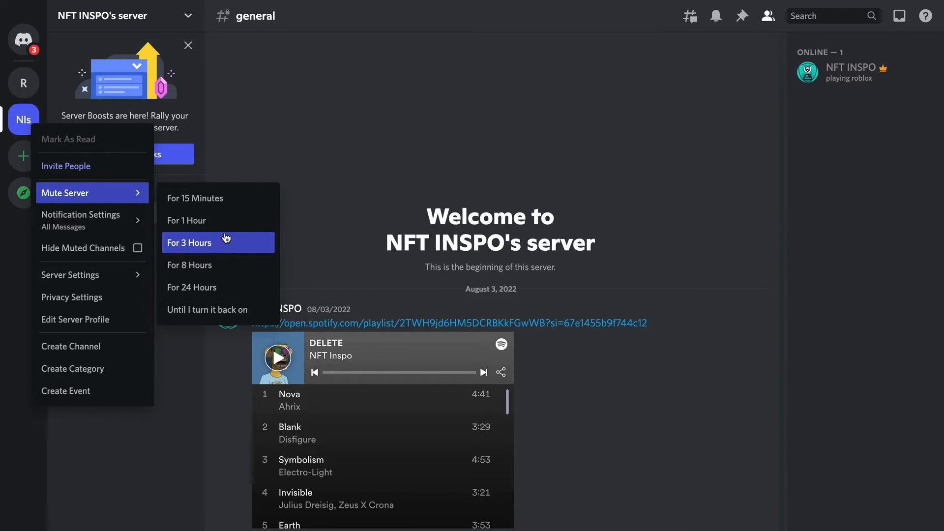
{"action": "mouse_move", "coordinate": [208, 309]}
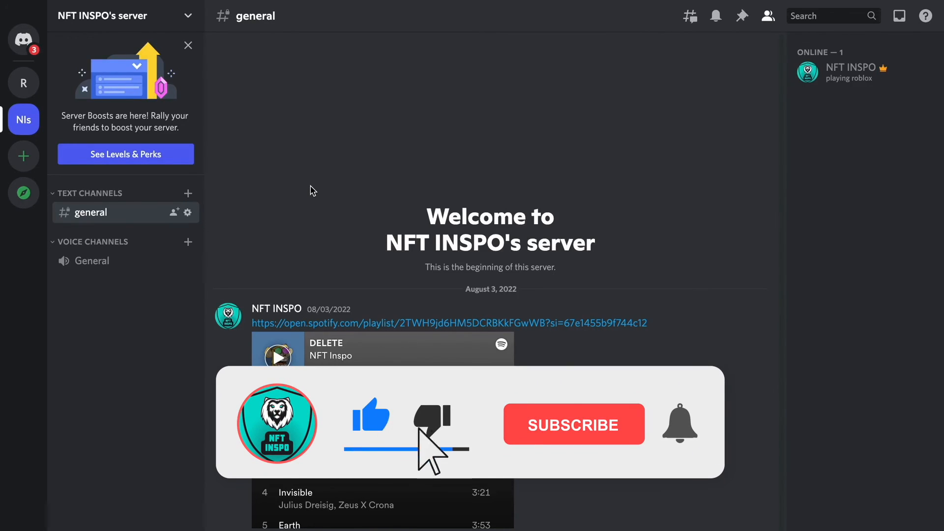
{"action": "left_click", "coordinate": [573, 424]}
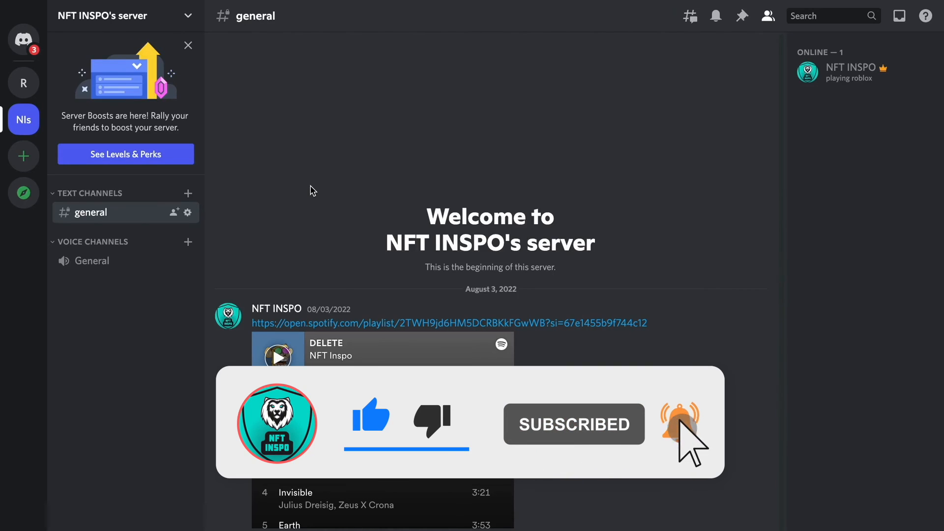